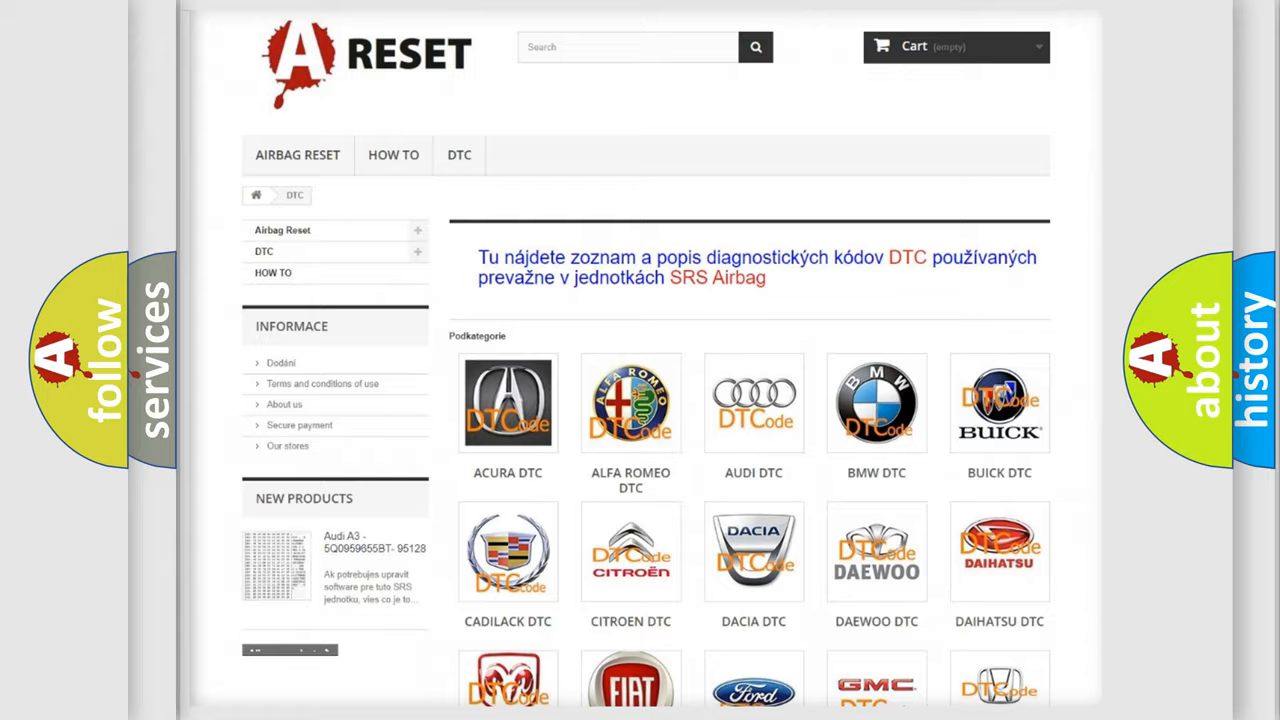
Open the LINCOLN DTC tile from the brand grid and browse its trouble code list
scroll(down, 3)
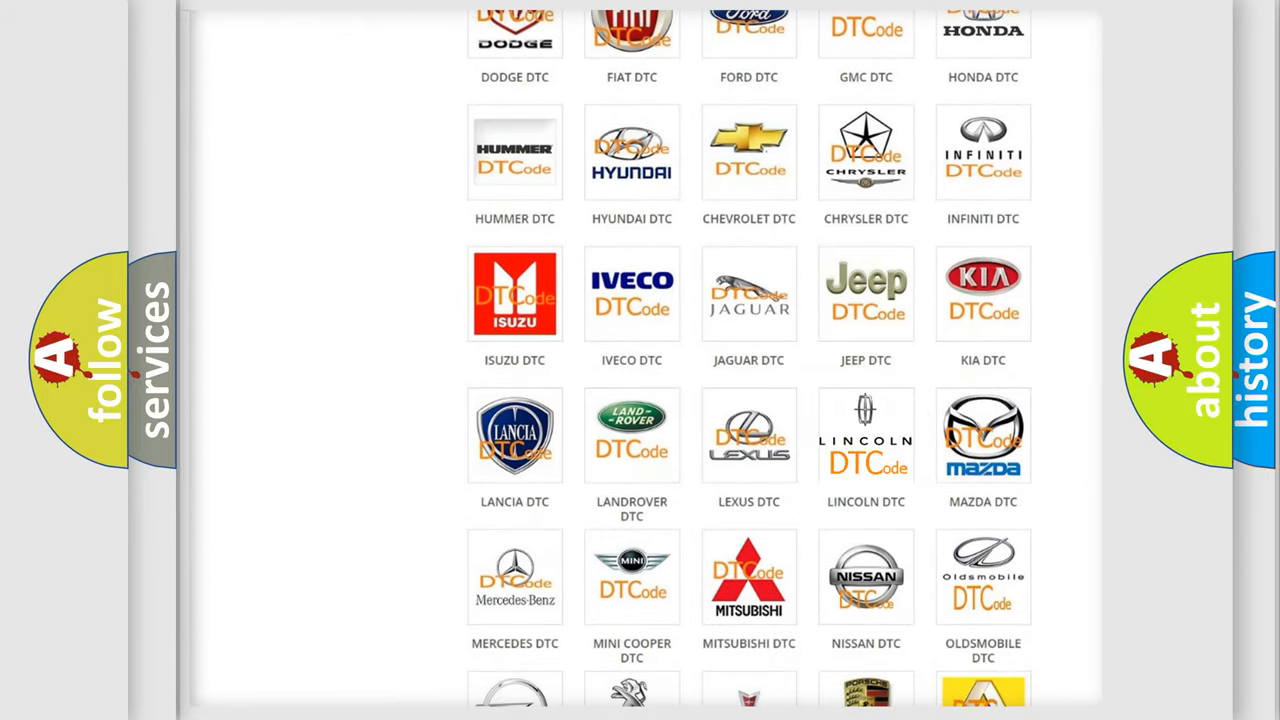
click(866, 435)
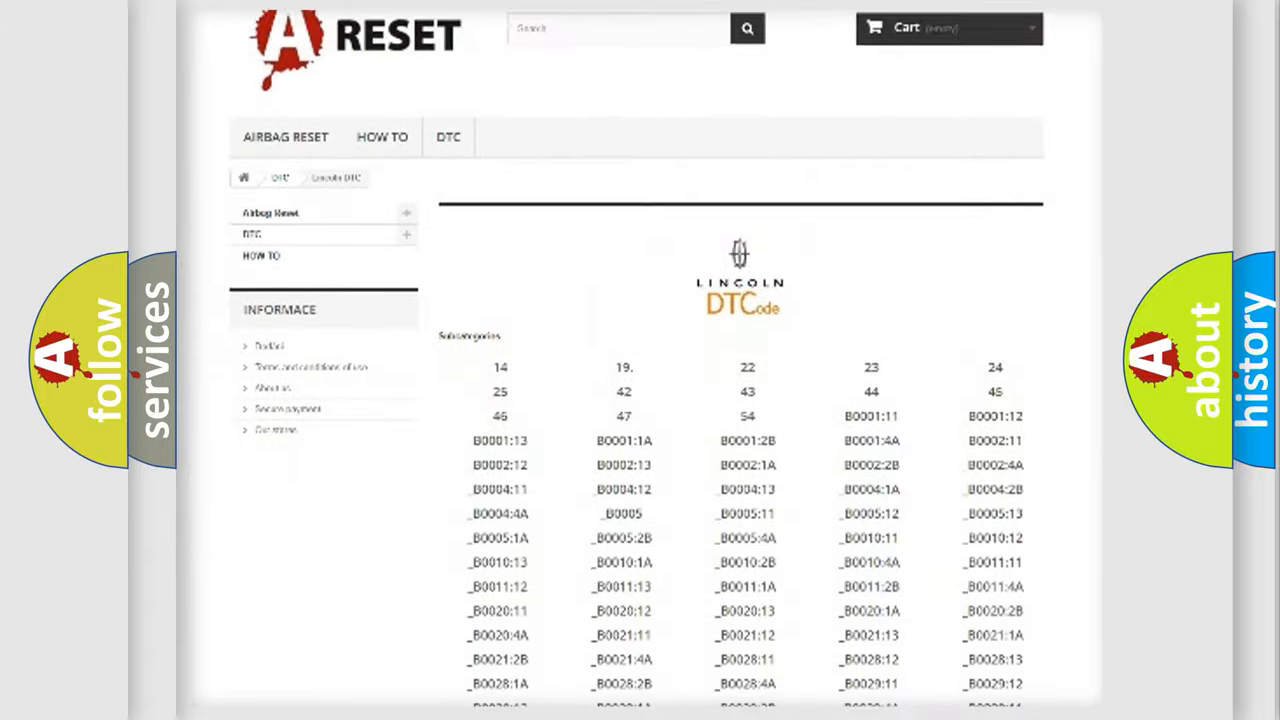
scroll(down, 3)
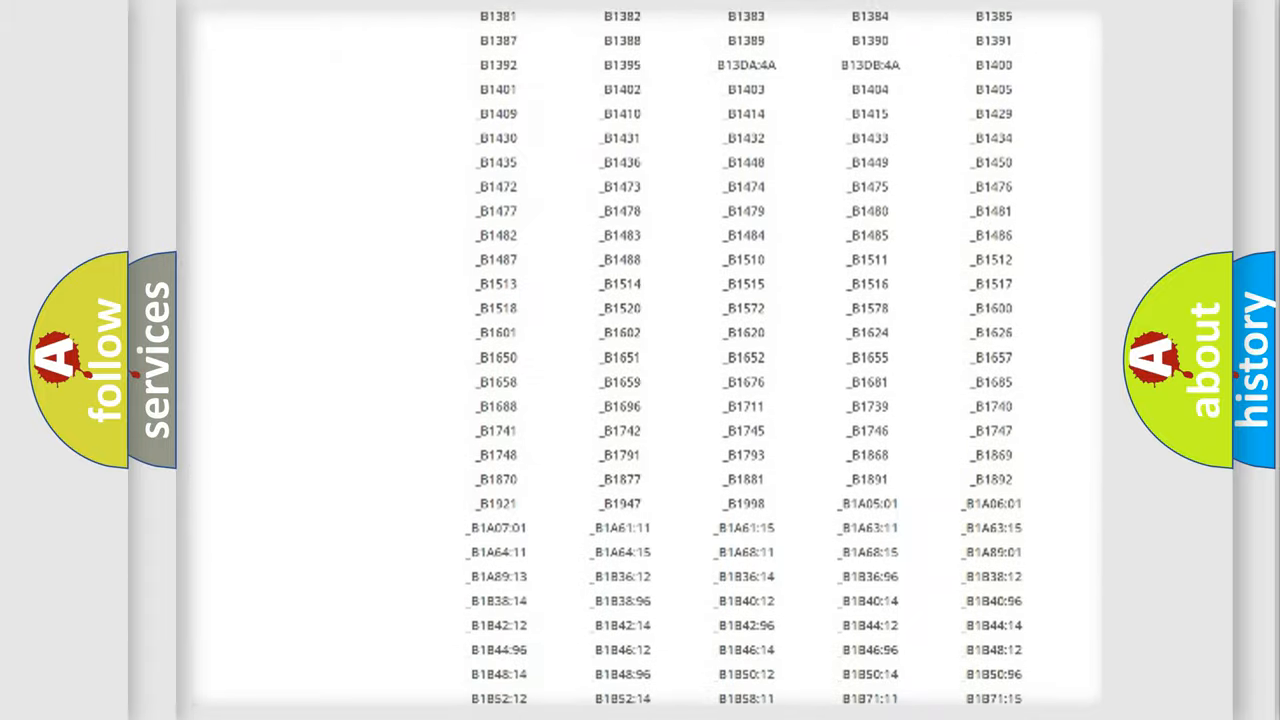